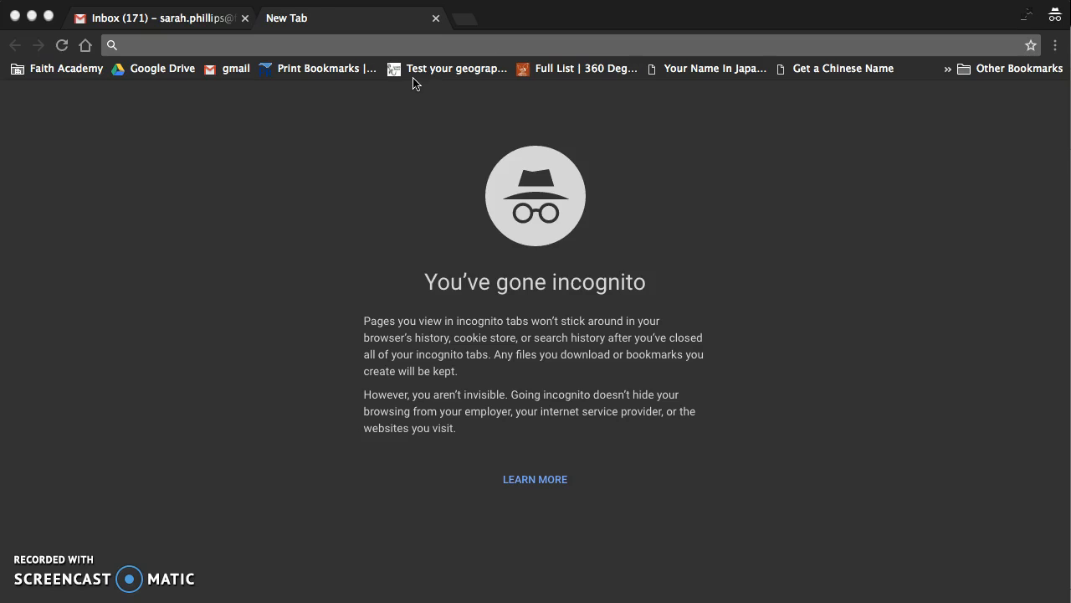
pyautogui.moveTo(317, 52)
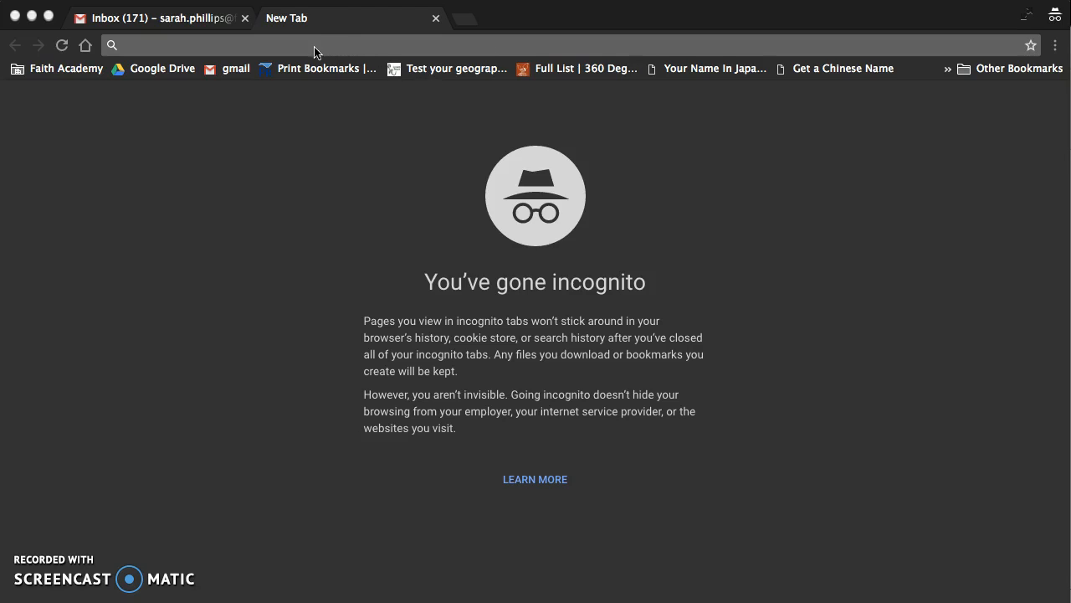
pyautogui.moveTo(338, 111)
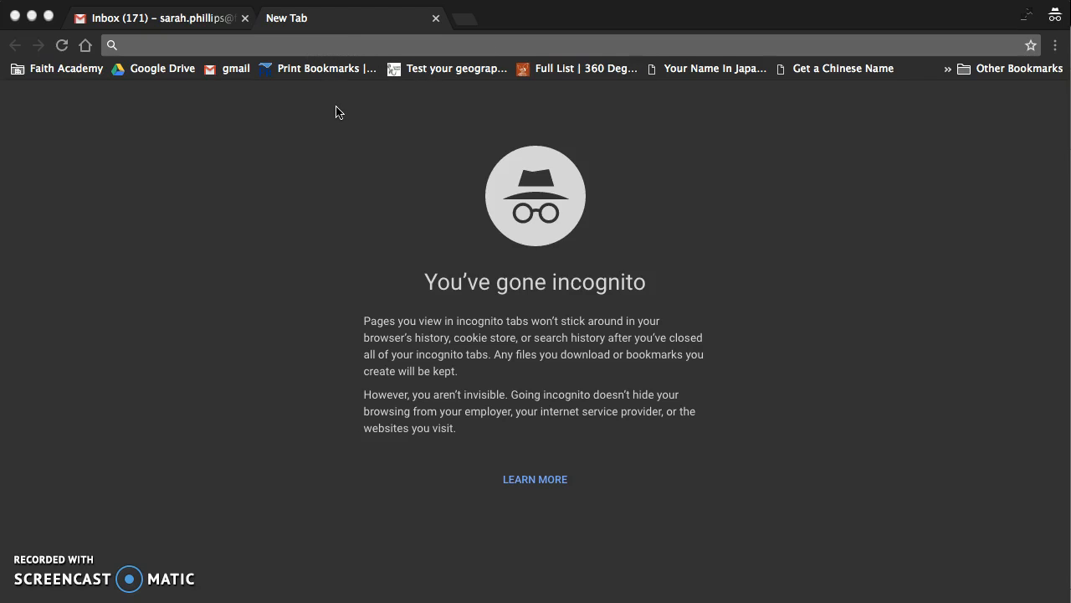
# Step: Search the web for 'classroom' and open the Google Classroom site from the results
pyautogui.click(335, 44)
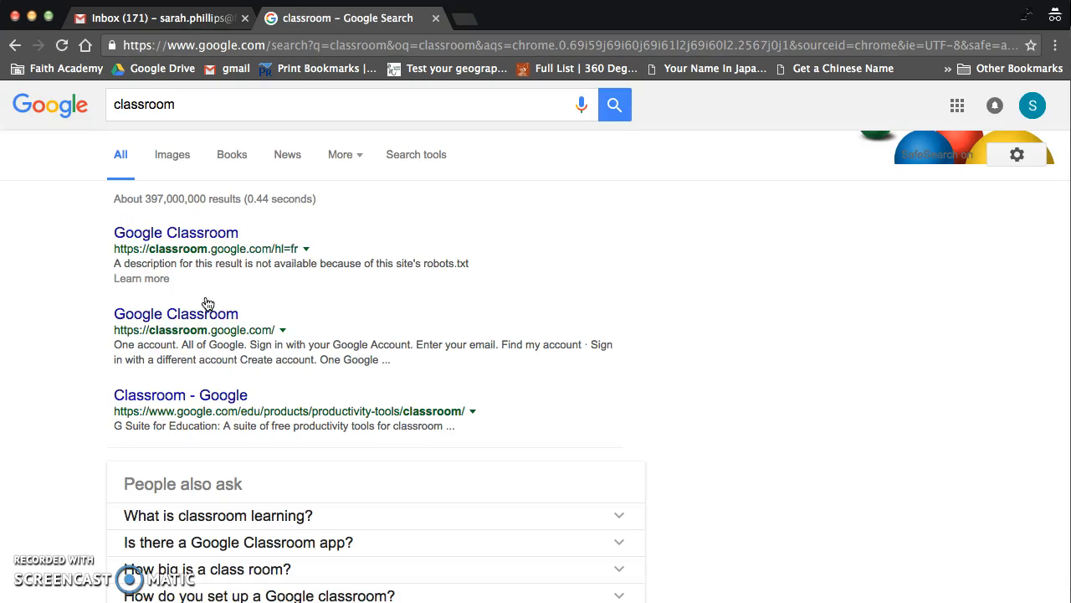
pyautogui.click(176, 232)
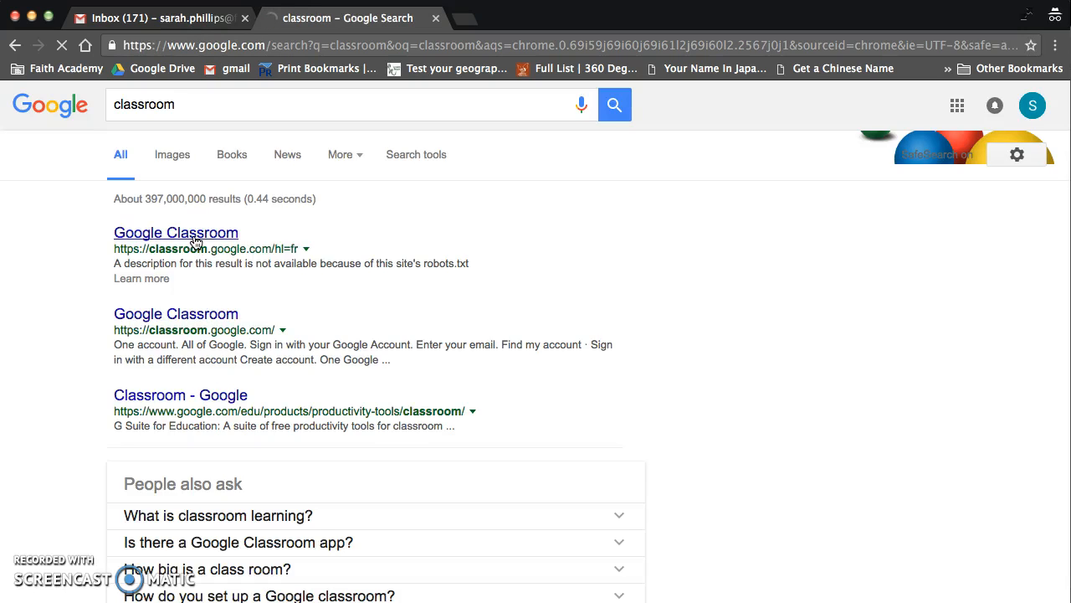
pyautogui.click(176, 233)
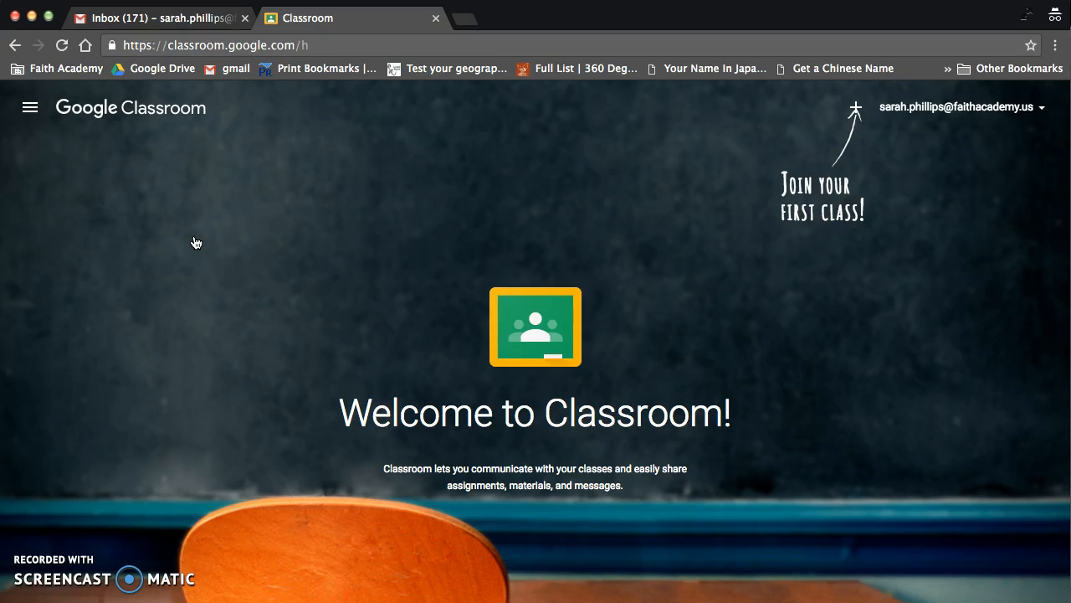
pyautogui.moveTo(211, 241)
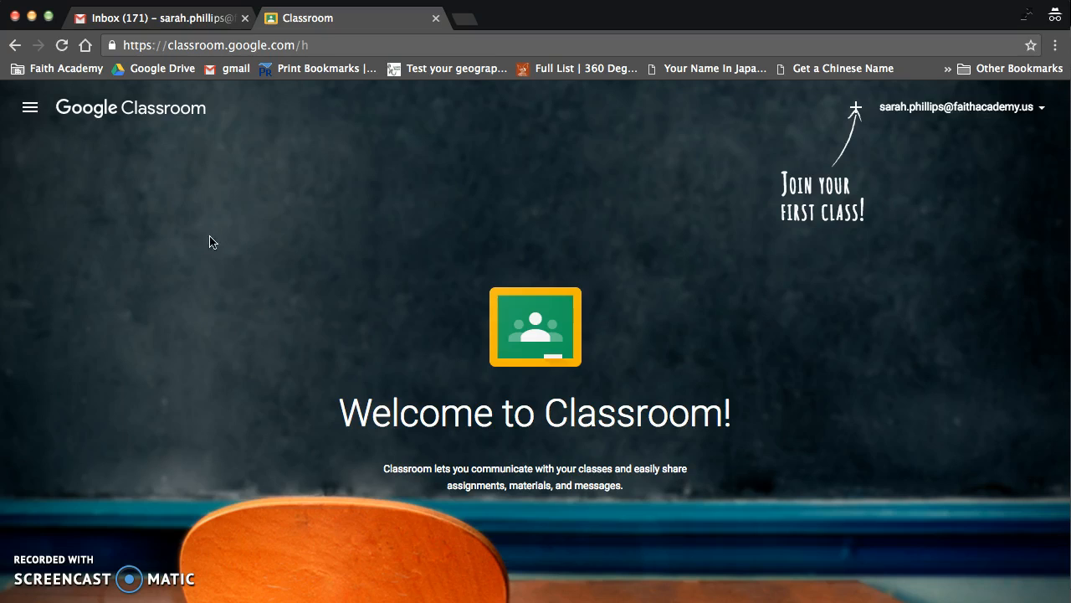
pyautogui.moveTo(877, 178)
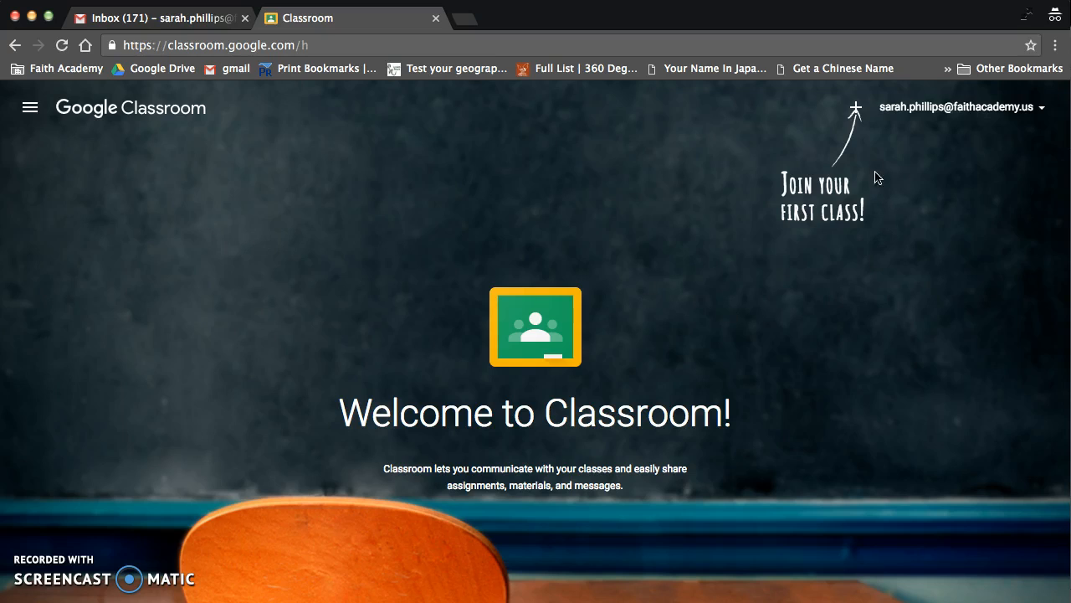
pyautogui.moveTo(857, 111)
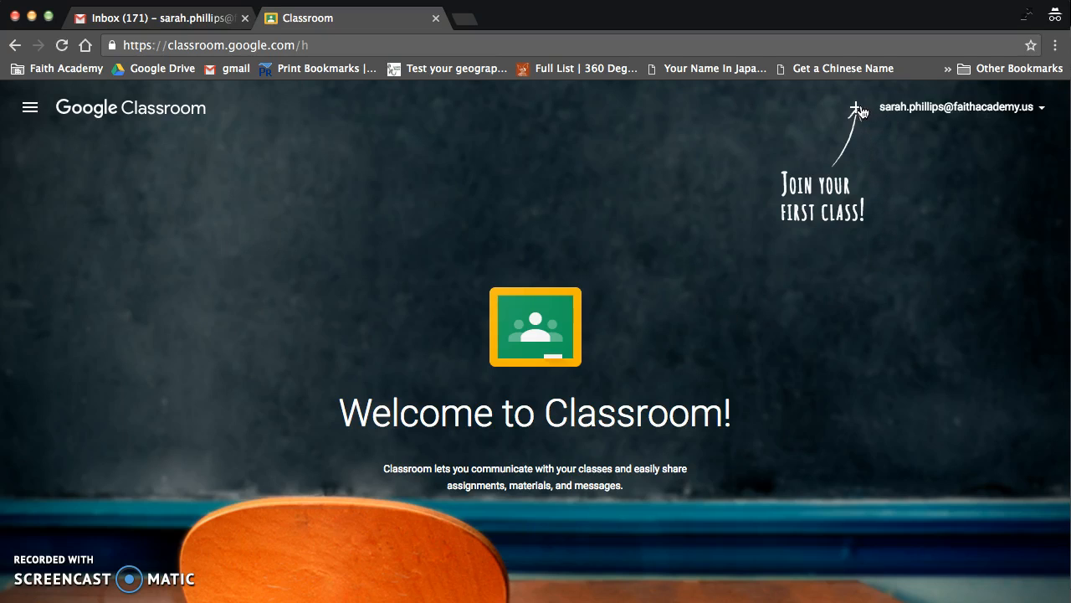
pyautogui.moveTo(857, 111)
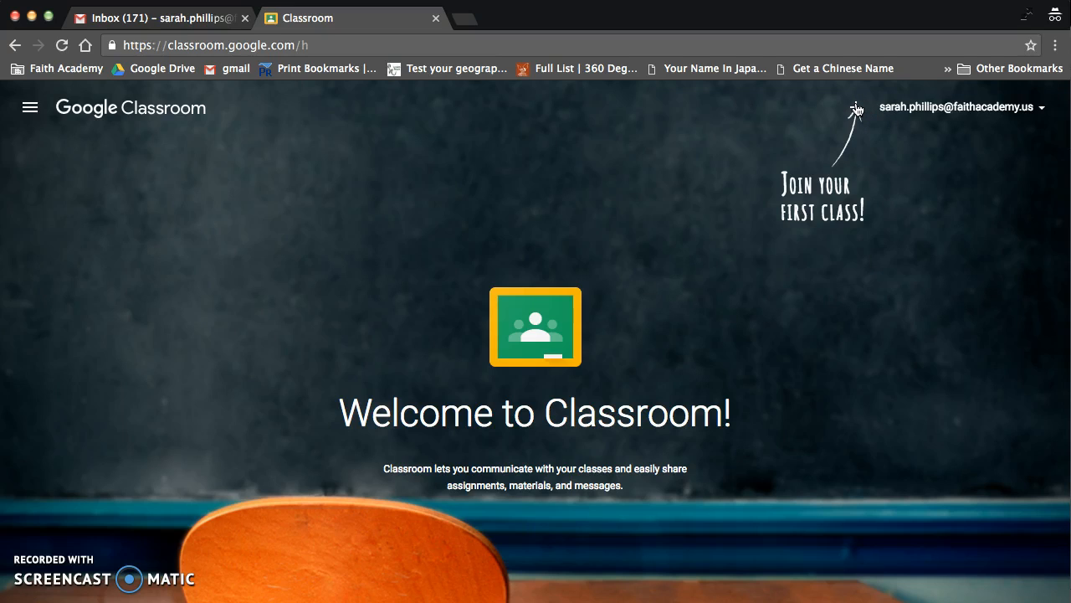
pyautogui.click(854, 107)
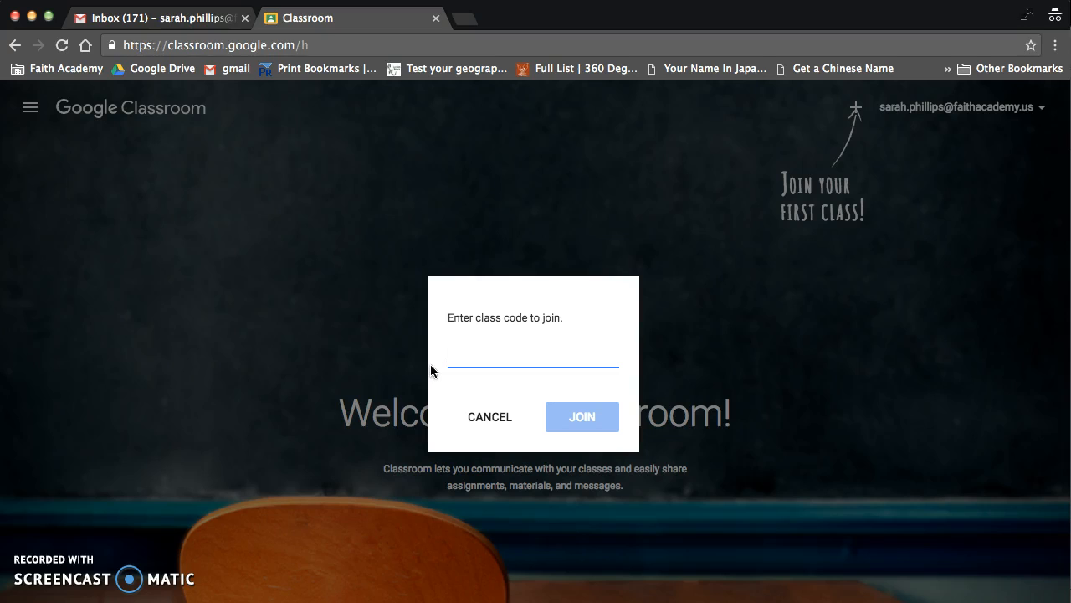
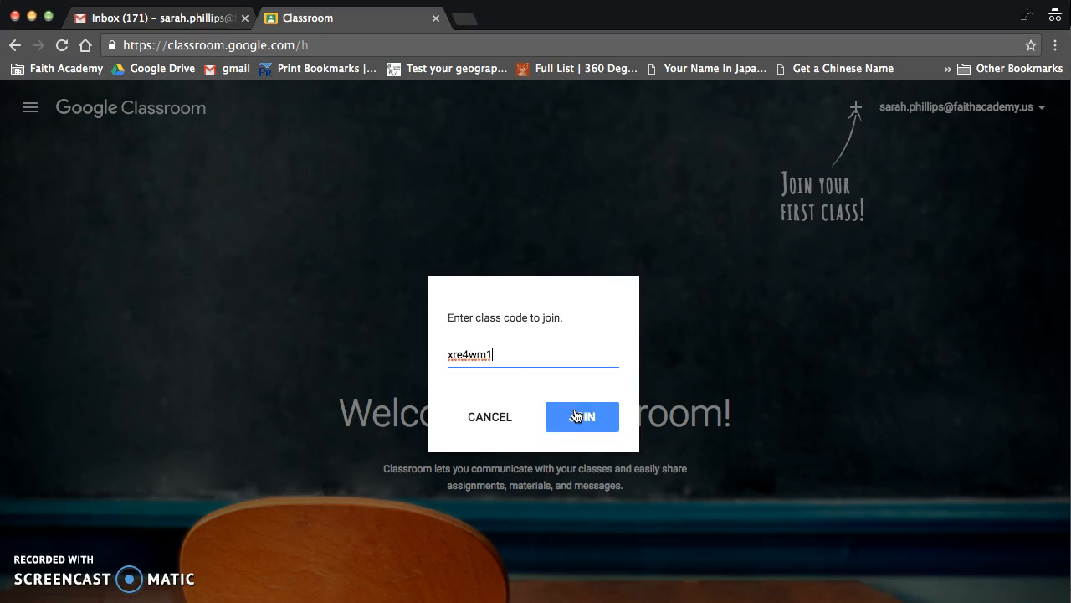
pyautogui.click(582, 417)
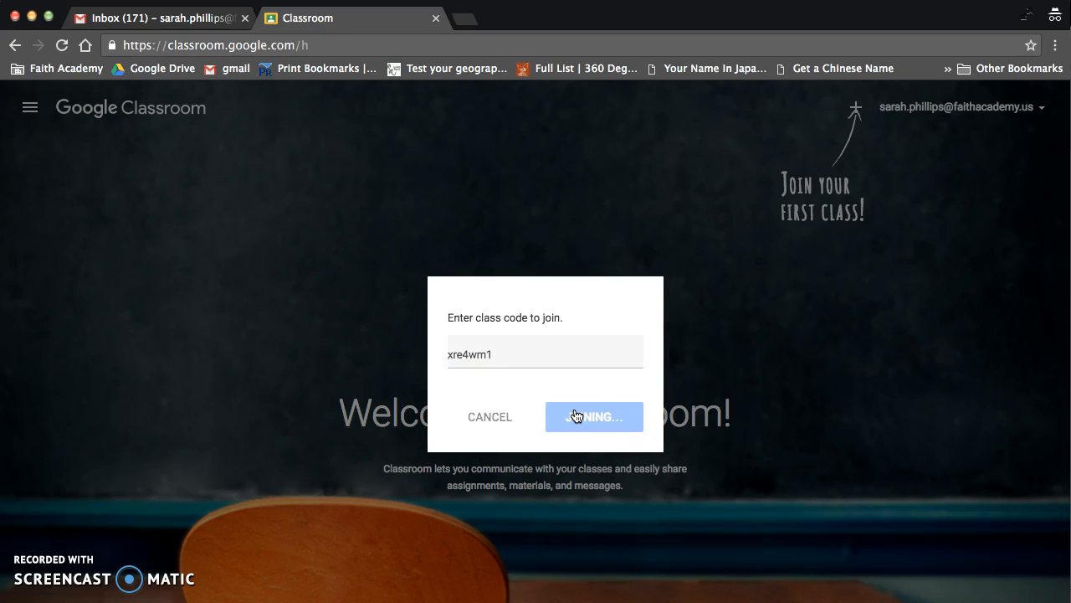
pyautogui.click(593, 417)
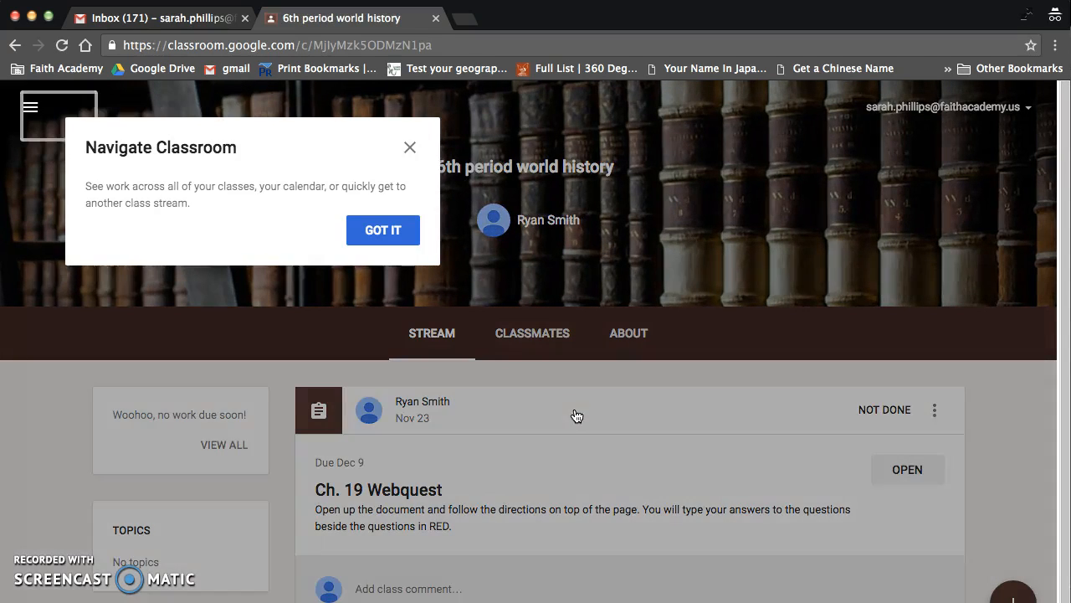
pyautogui.moveTo(432, 309)
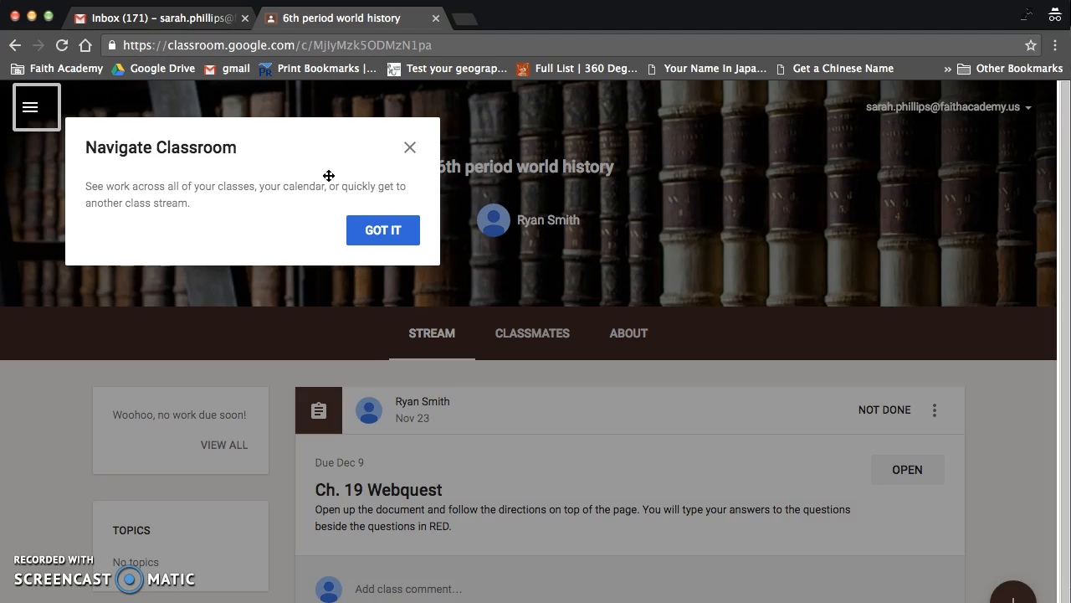
# Step: Dismiss the navigation tip and open the Ch. 19 Webquest post from the Stream
pyautogui.click(381, 229)
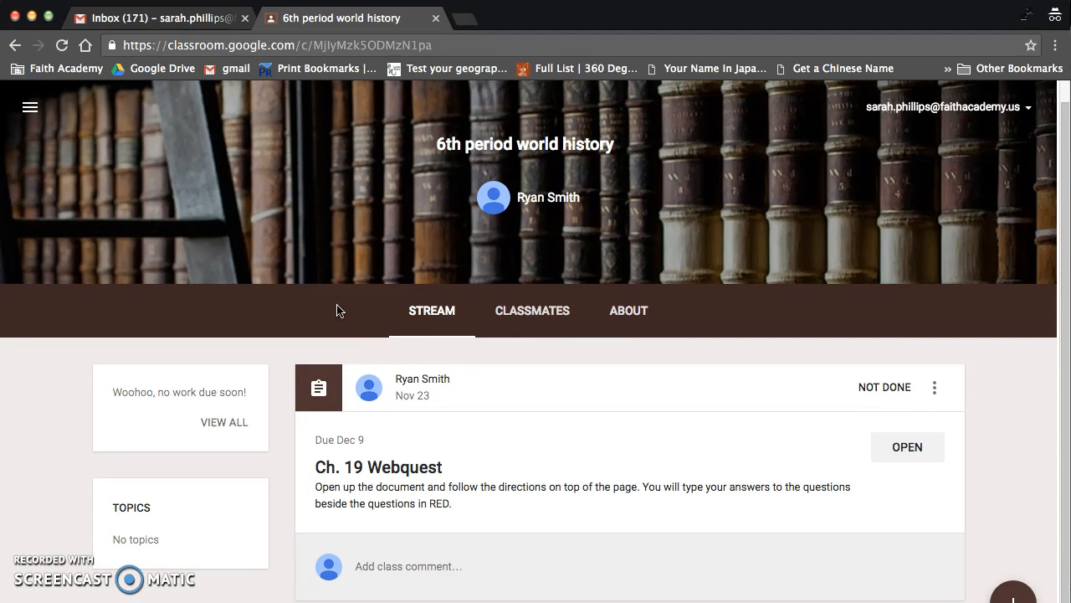
pyautogui.scroll(-3)
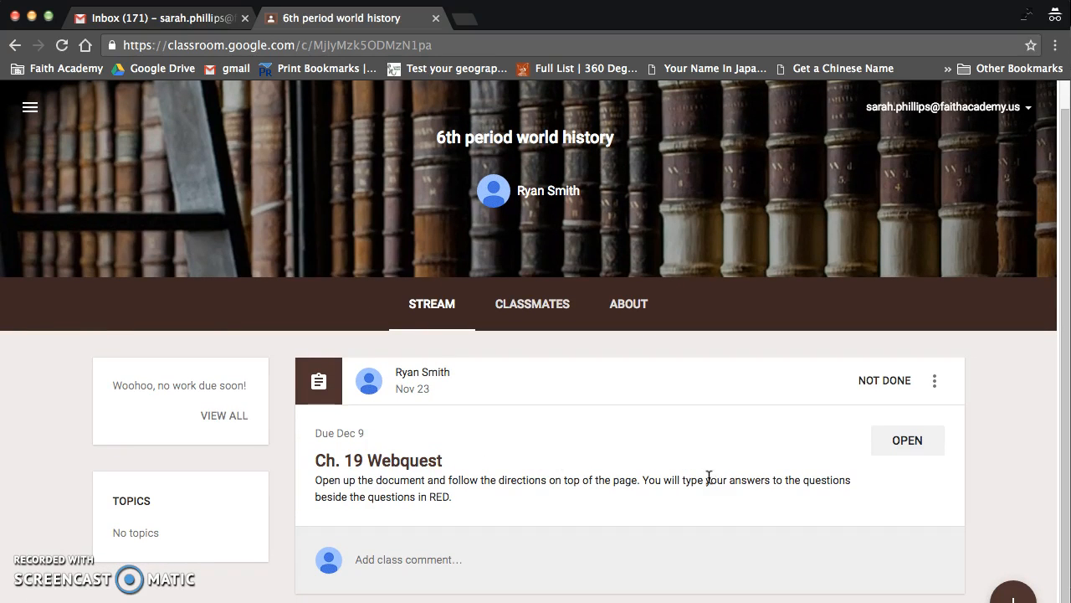
pyautogui.click(907, 438)
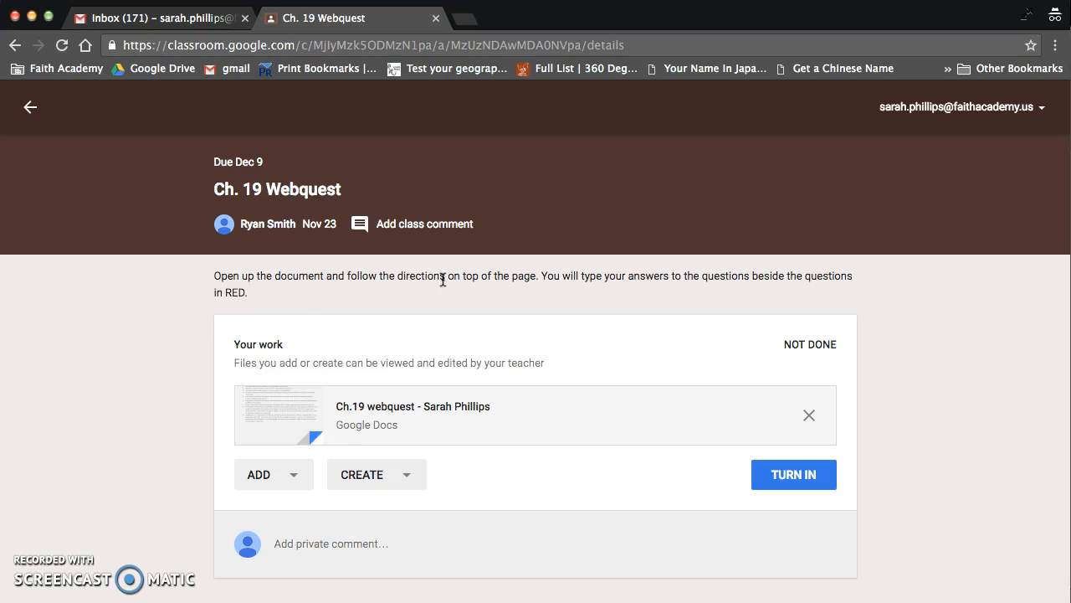
pyautogui.moveTo(422, 304)
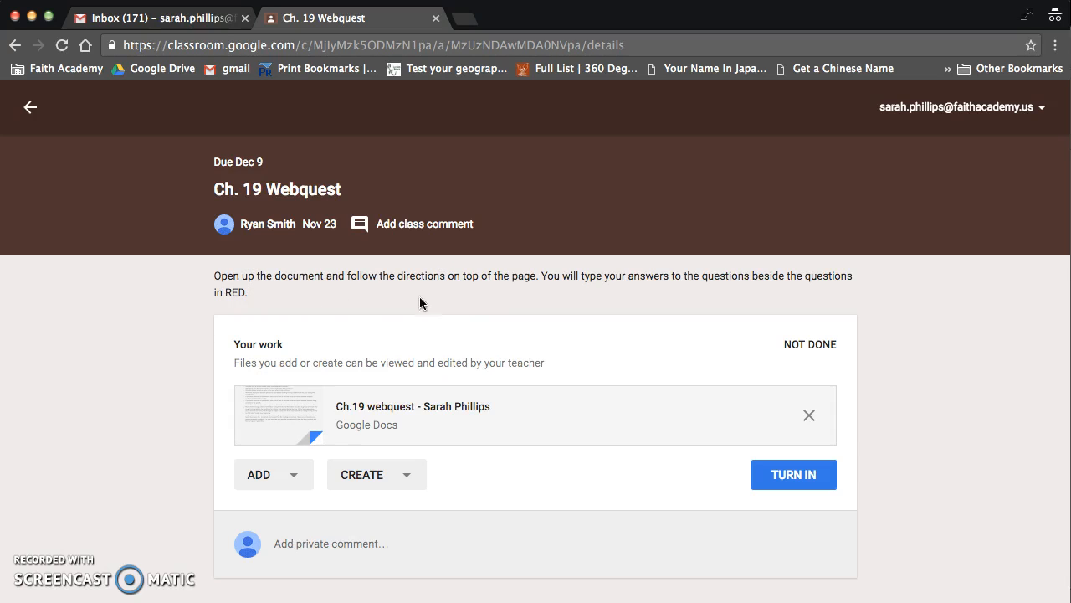
pyautogui.moveTo(542, 315)
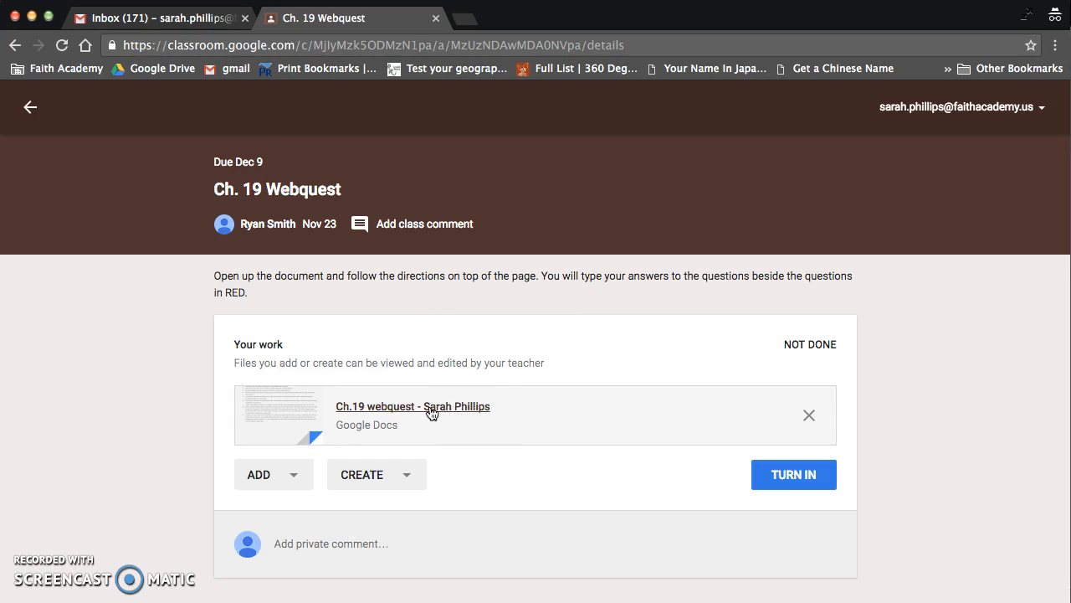
pyautogui.moveTo(465, 411)
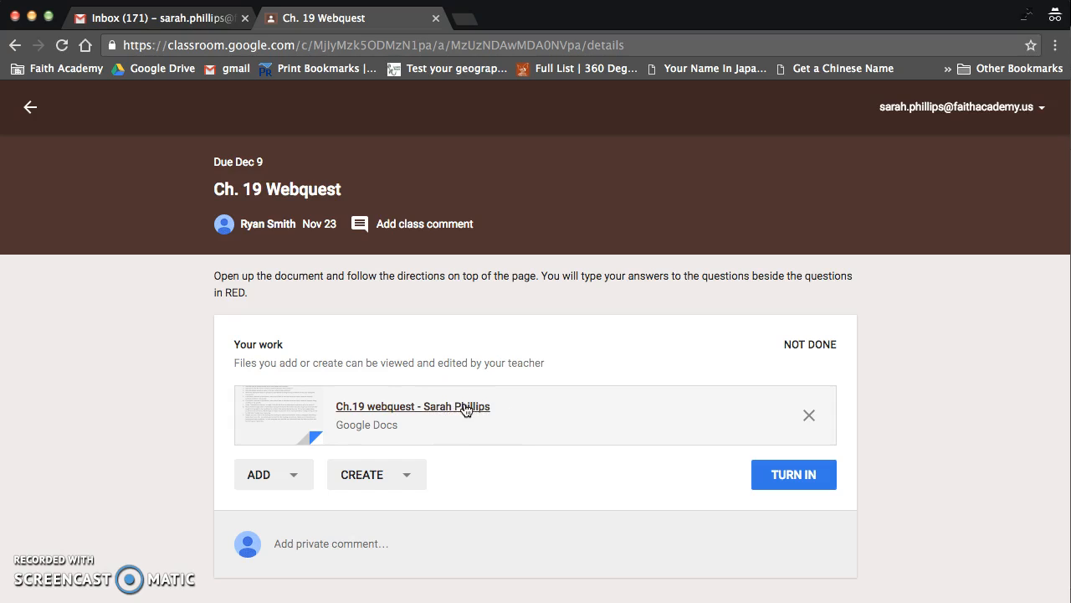
# Step: Open the attached Ch.19 webquest Google Doc under Your work
pyautogui.click(412, 406)
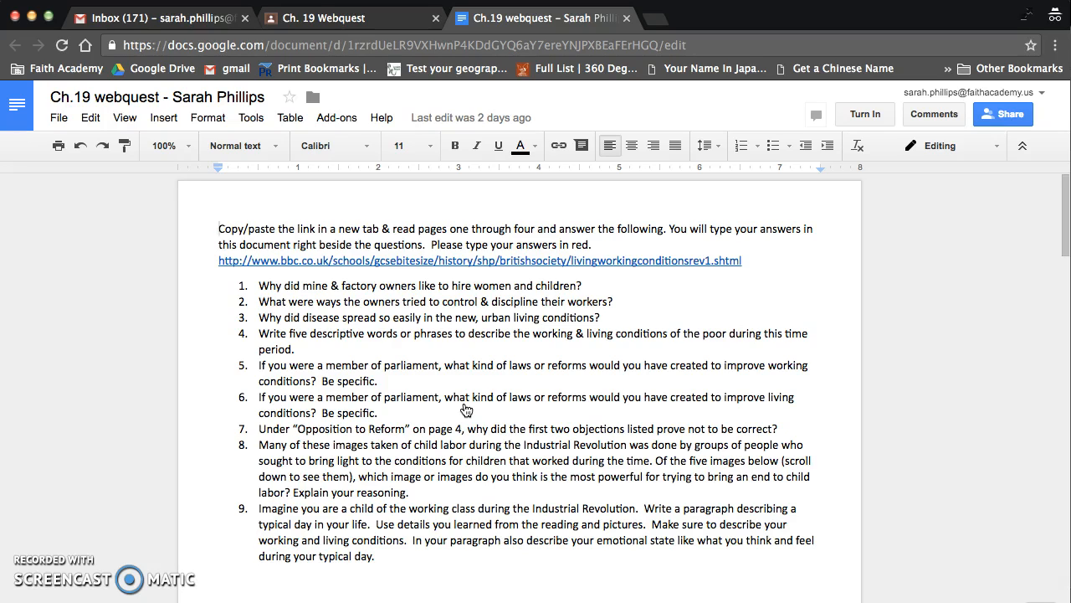
pyautogui.moveTo(541, 177)
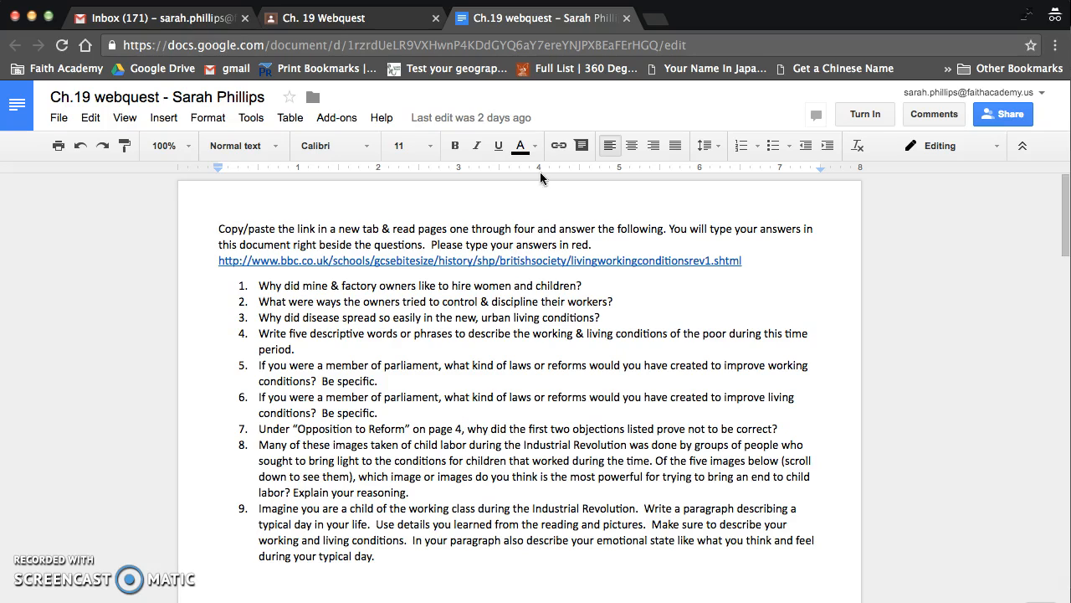
# Step: Choose red as the text colour for the webquest answers
pyautogui.click(521, 144)
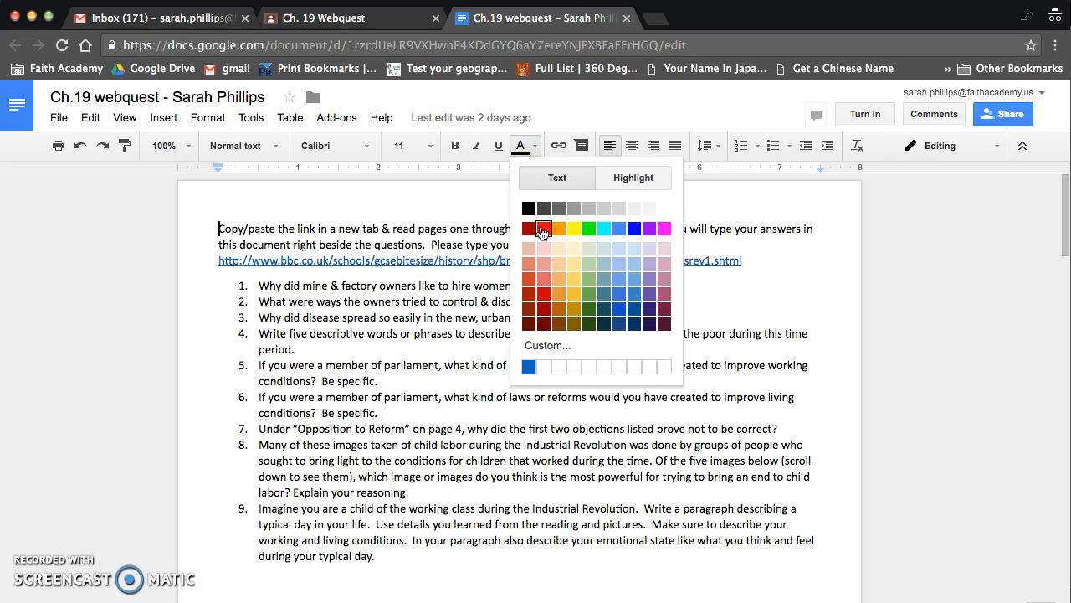
pyautogui.click(543, 227)
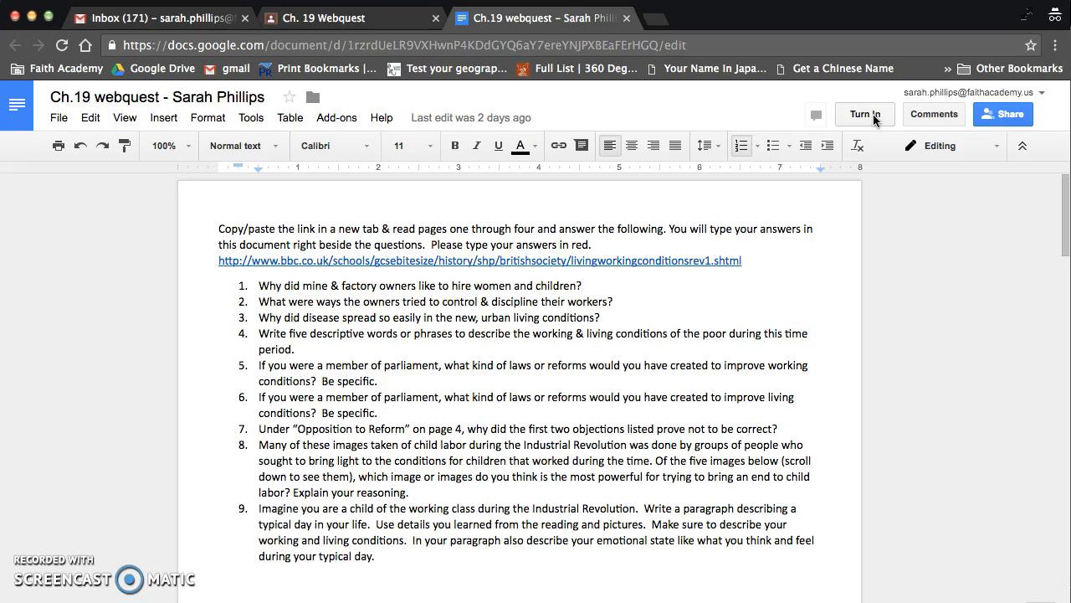
pyautogui.click(573, 284)
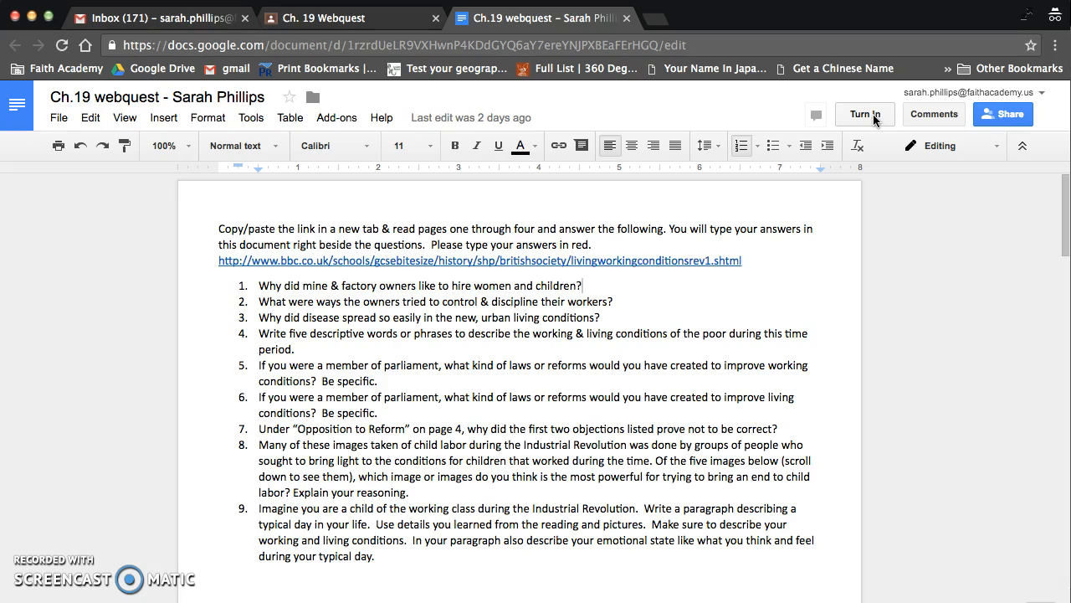